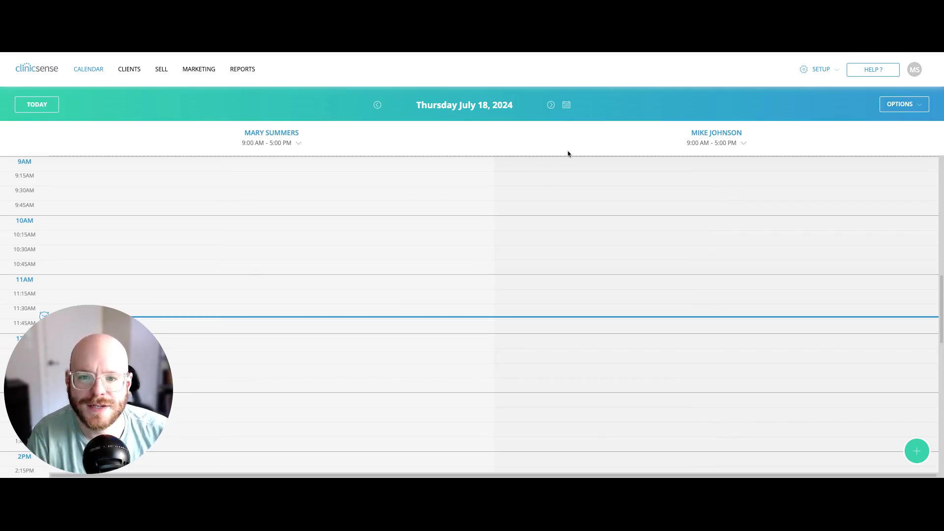
Open the SETUP menu from the top navigation bar over the calendar.
{"action": "left_click", "coordinate": [820, 69]}
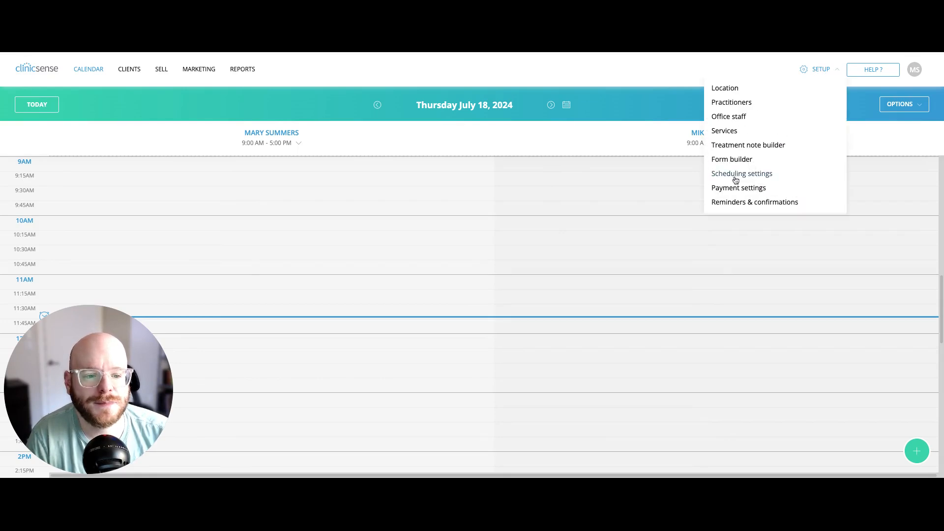
Choose Payment settings to review invoicing set to Yes and Square connected.
{"action": "left_click", "coordinate": [738, 188]}
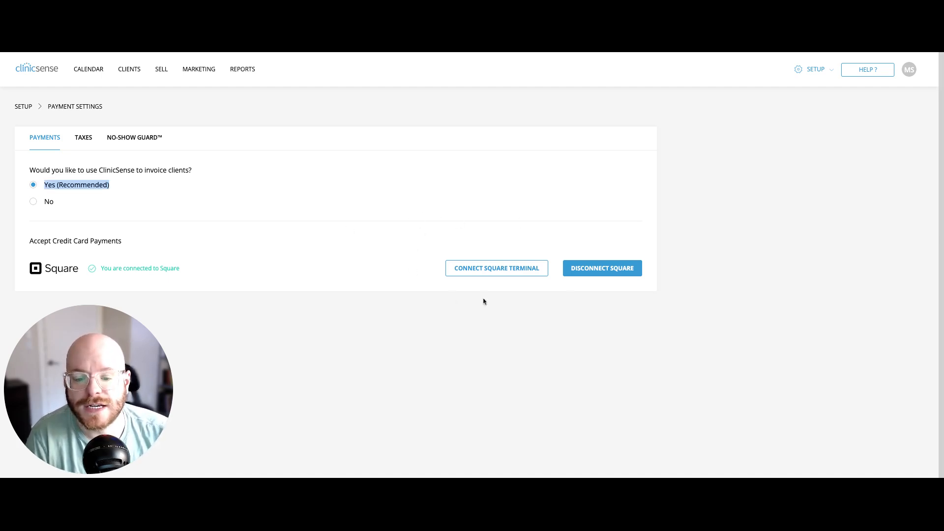
{"action": "mouse_move", "coordinate": [515, 301]}
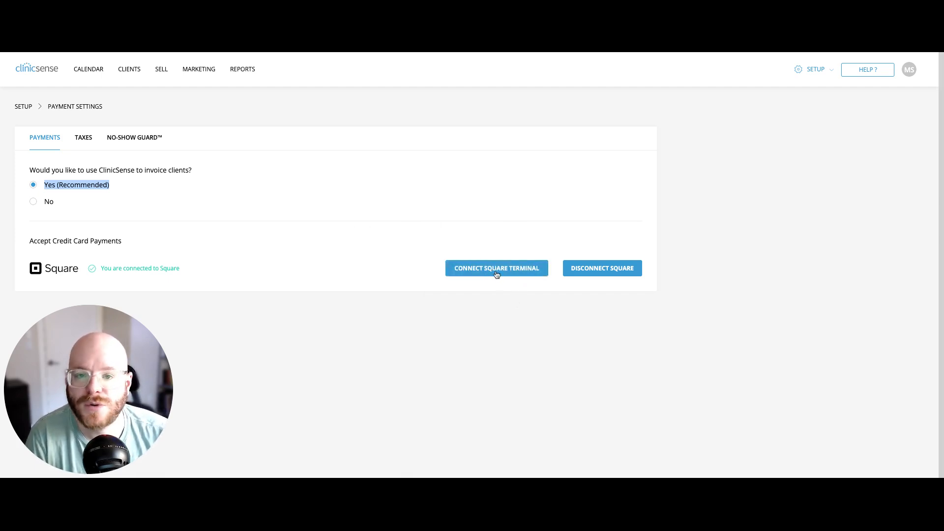
{"action": "mouse_move", "coordinate": [413, 244]}
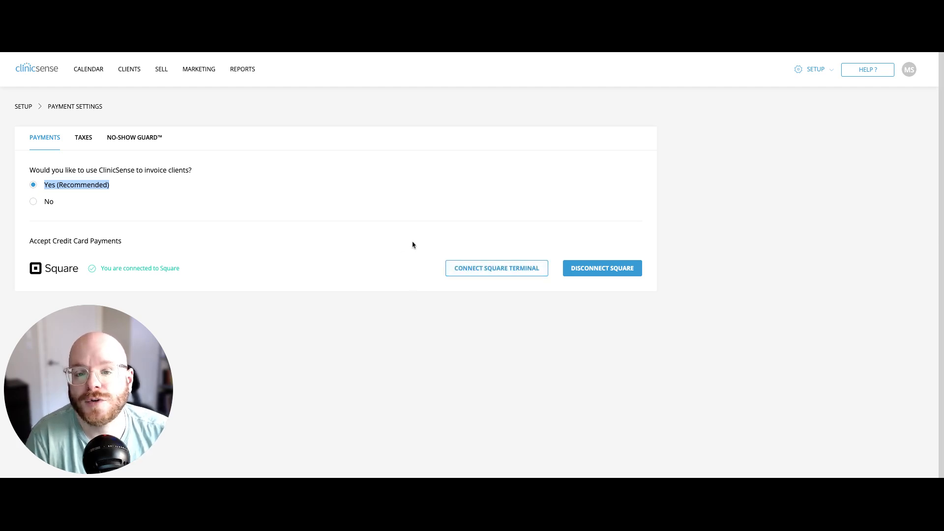
{"action": "mouse_move", "coordinate": [423, 243]}
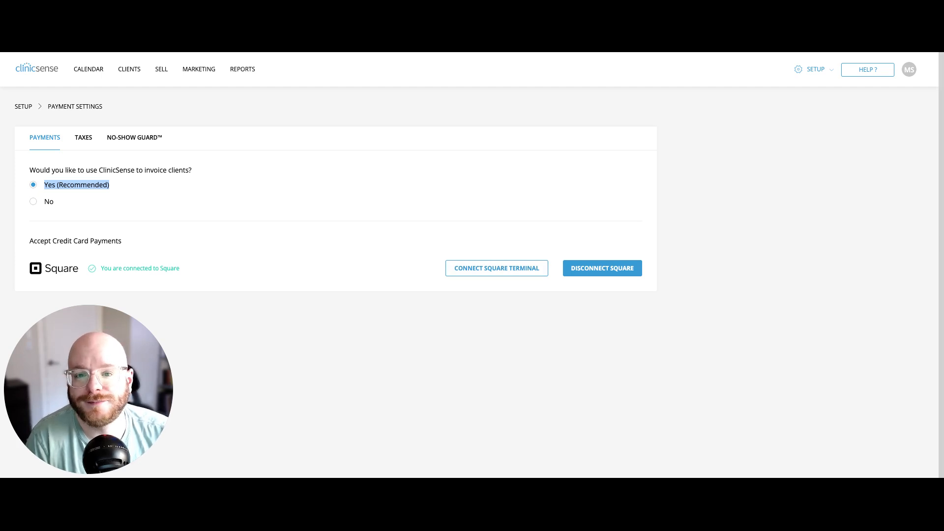
{"action": "mouse_move", "coordinate": [96, 136]}
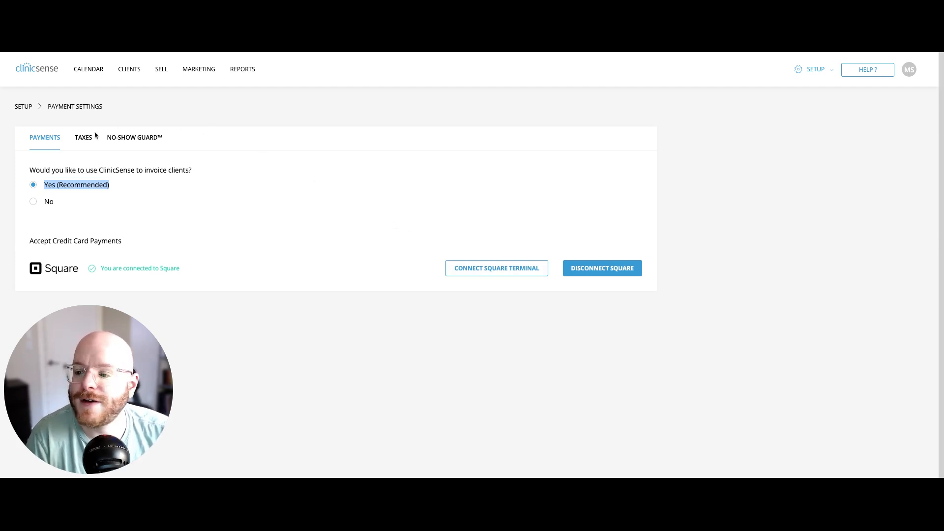
Add a trial Sales Tax entry at 7.5%, then delete it, leaving Tax 10% and HST 13%.
{"action": "left_click", "coordinate": [83, 138]}
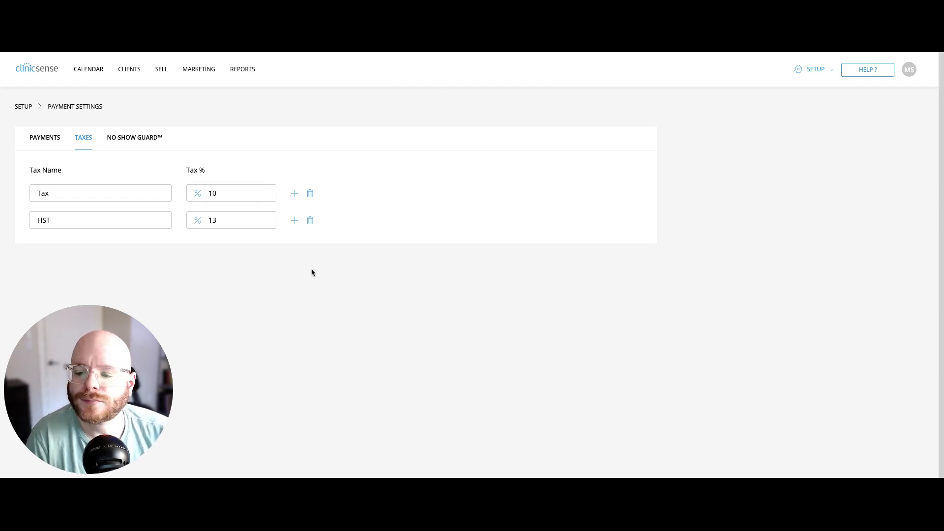
{"action": "mouse_move", "coordinate": [292, 238]}
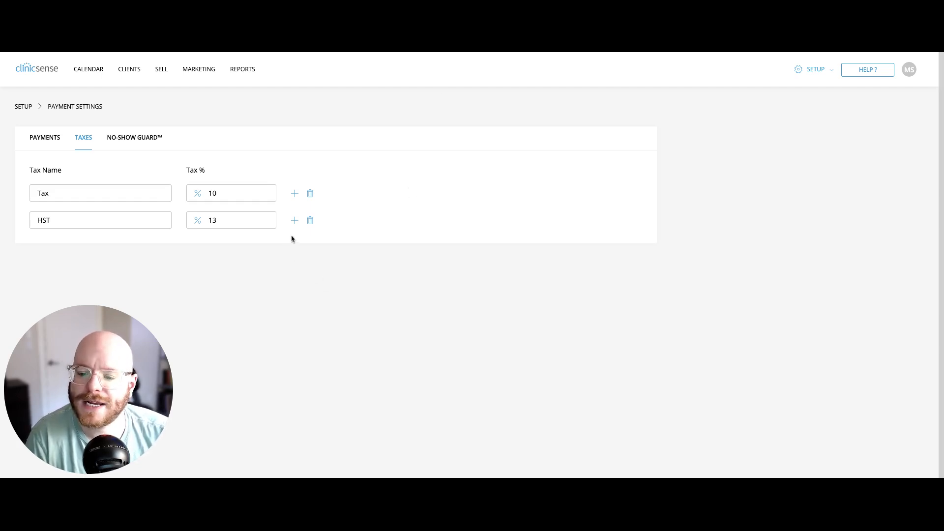
{"action": "left_click", "coordinate": [295, 220]}
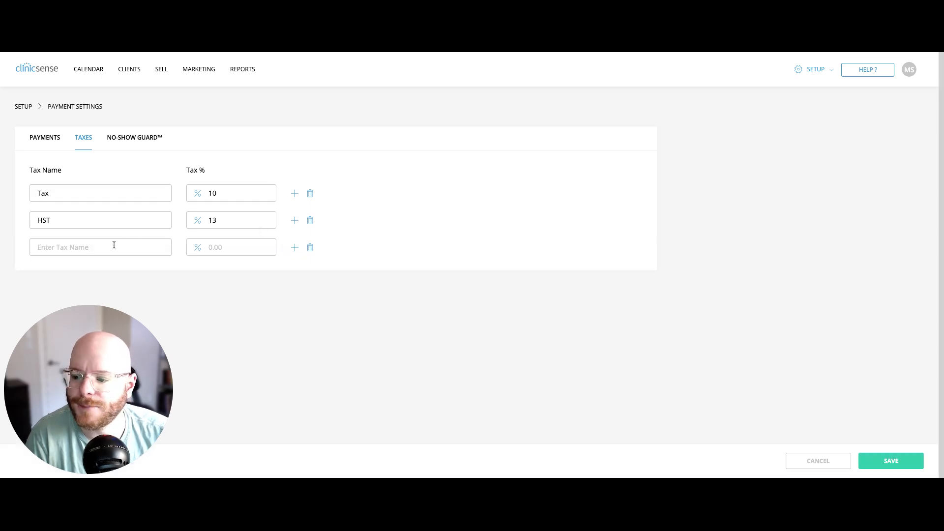
{"action": "type", "text": "Sal;e"}
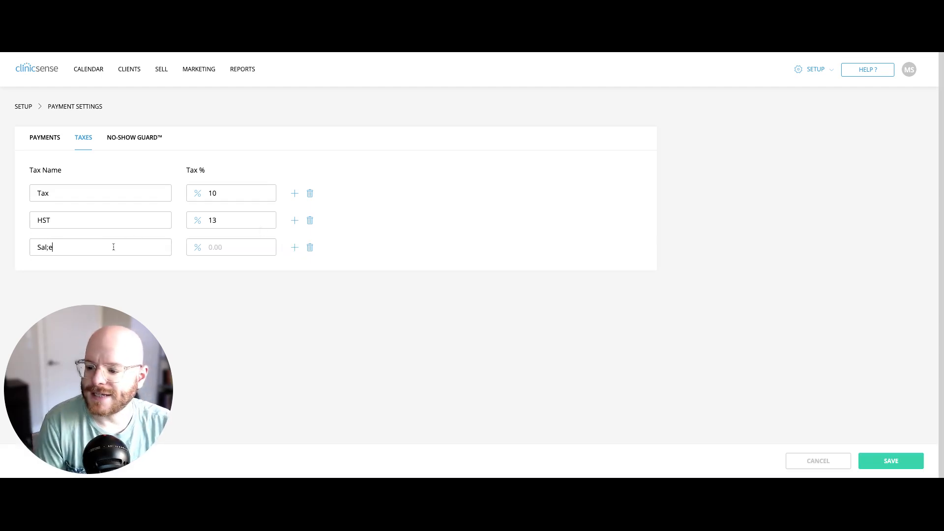
{"action": "type", "text": "Sales Tax"}
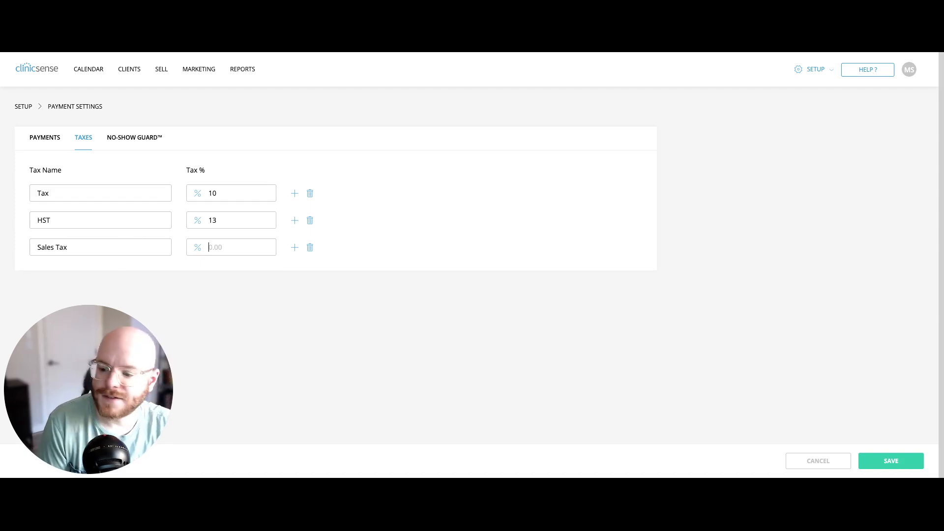
{"action": "type", "text": "7.5"}
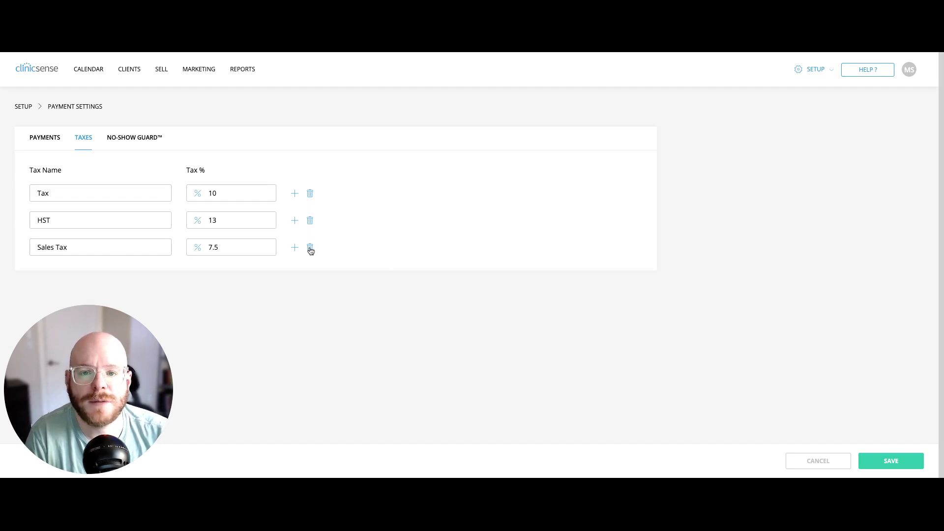
{"action": "left_click", "coordinate": [311, 247]}
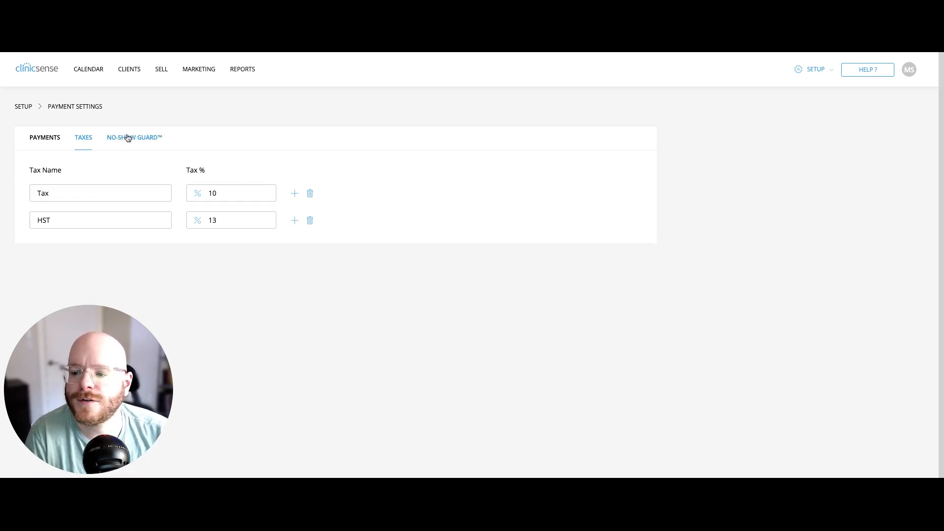
Set No-Show Guard to 'Nothing, but ask for their credit card number' for online bookings.
{"action": "left_click", "coordinate": [134, 137]}
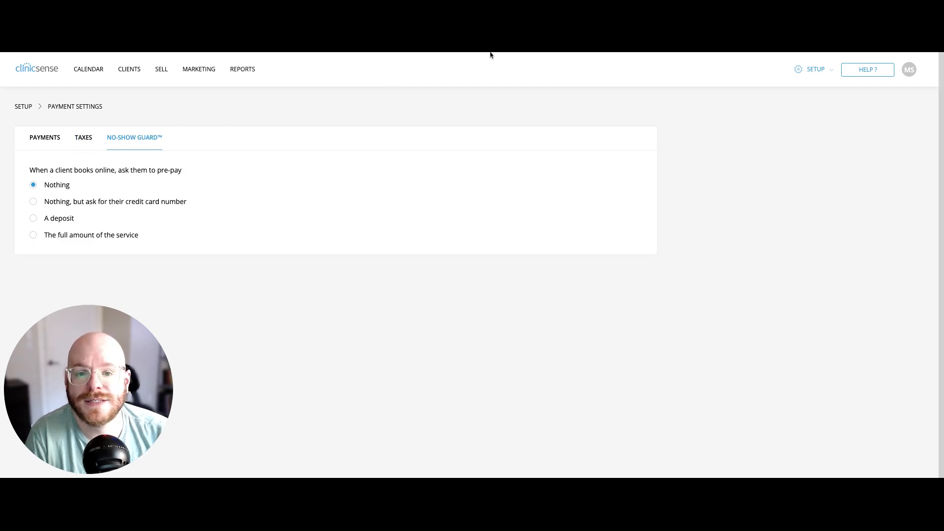
{"action": "mouse_move", "coordinate": [210, 307]}
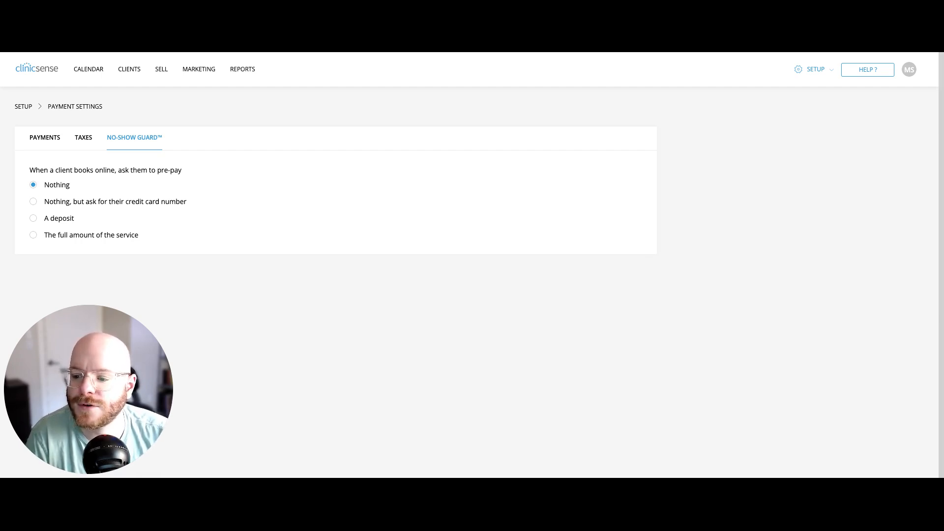
{"action": "left_click", "coordinate": [33, 201]}
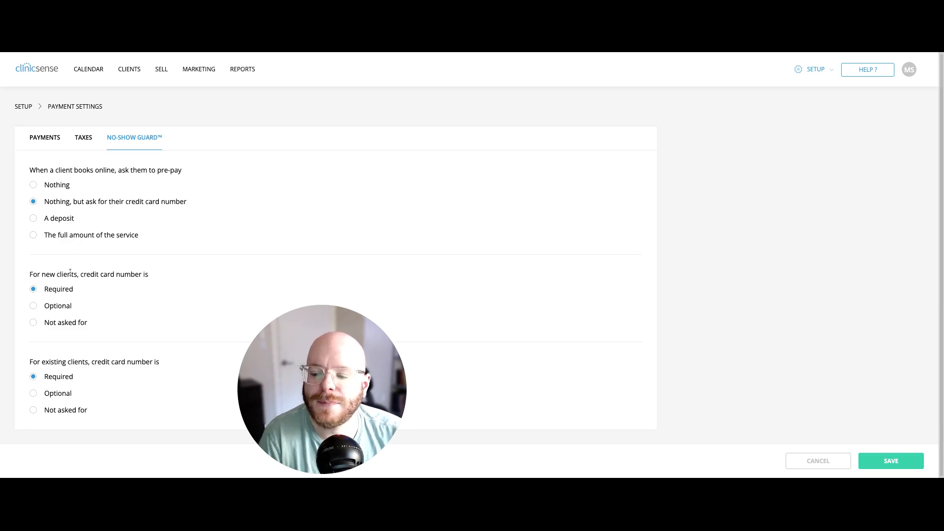
{"action": "double_click", "coordinate": [58, 274]}
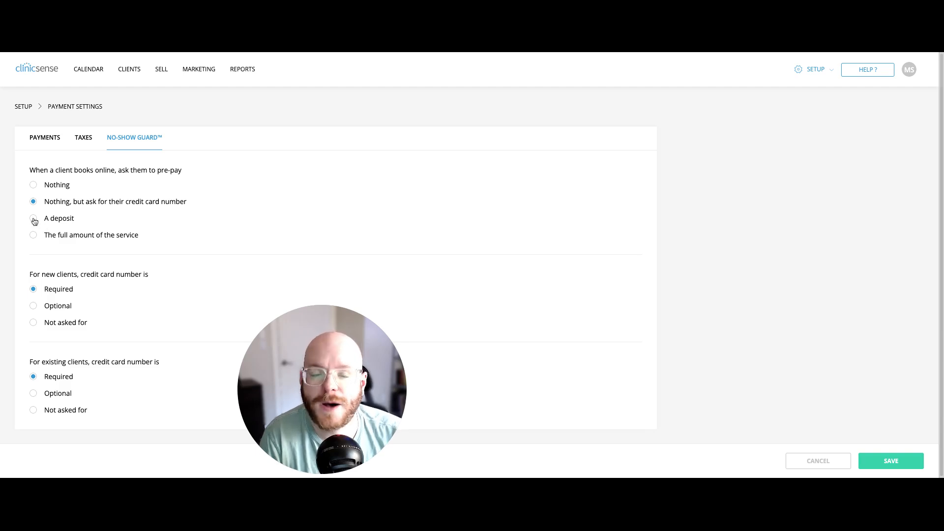
Set No-Show Guard to a deposit of 25% of the service price.
{"action": "left_click", "coordinate": [33, 218]}
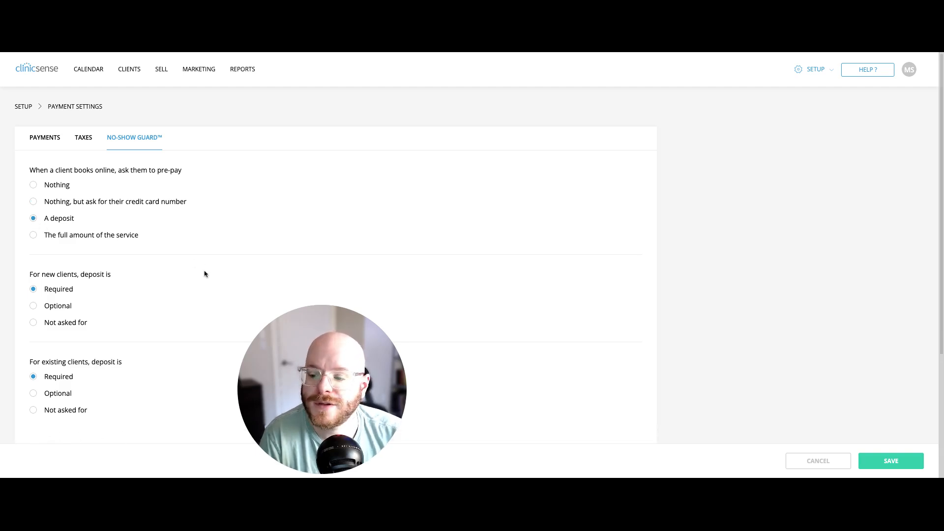
{"action": "scroll", "scroll_direction": "down", "scroll_amount": 3}
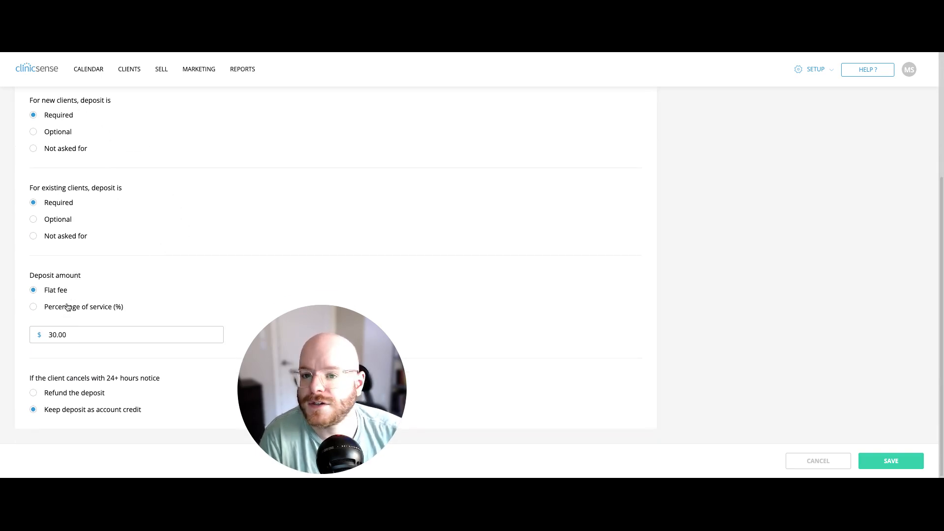
{"action": "left_click", "coordinate": [51, 334]}
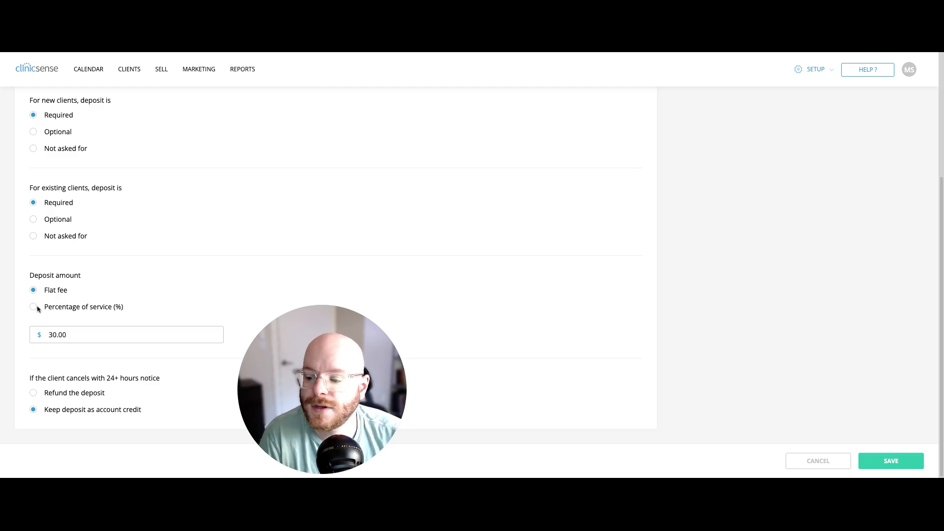
{"action": "left_click", "coordinate": [33, 306]}
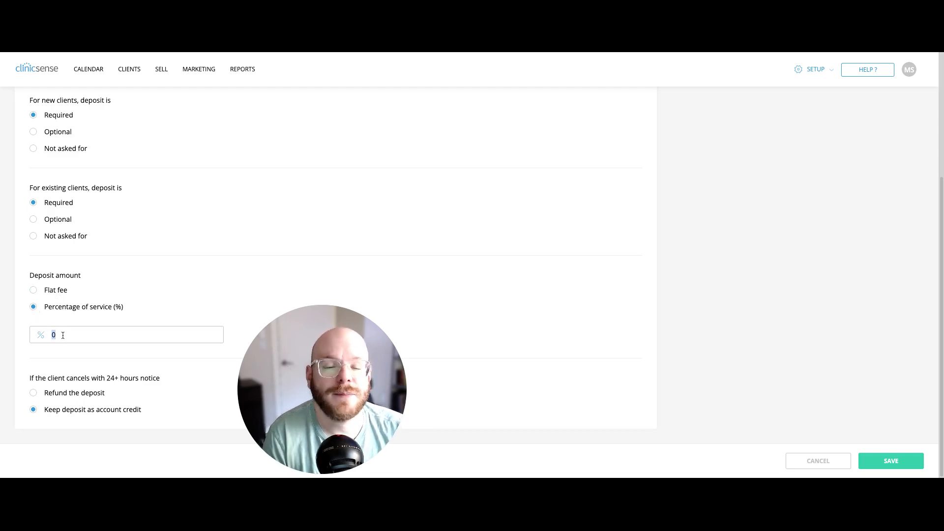
{"action": "type", "text": "2"}
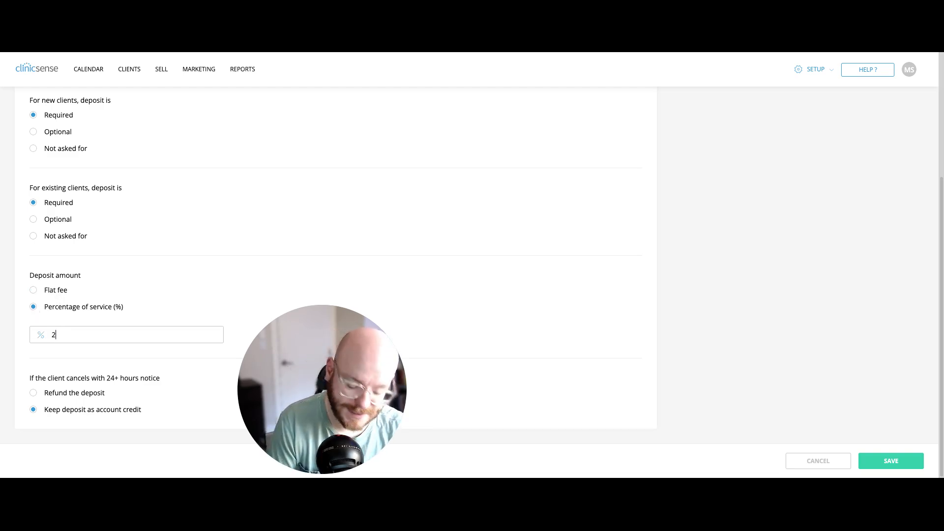
{"action": "type", "text": "5"}
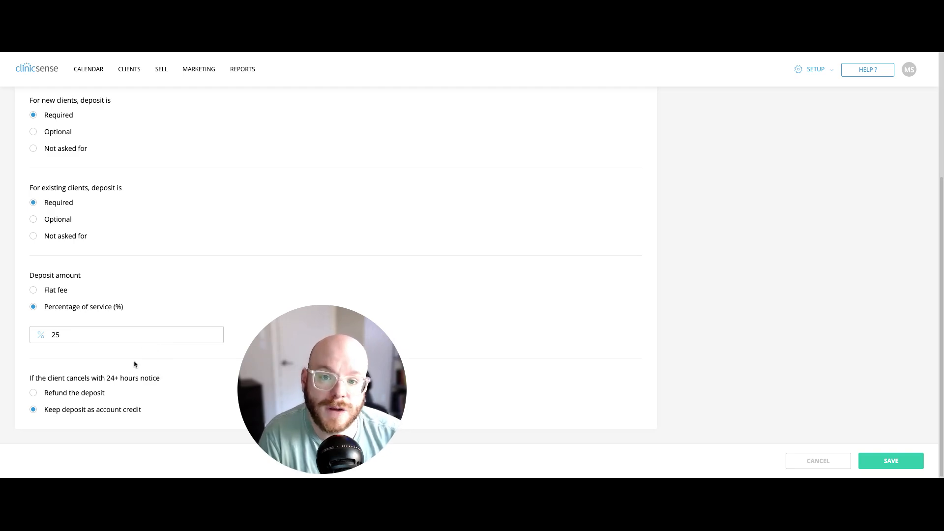
{"action": "mouse_move", "coordinate": [149, 378]}
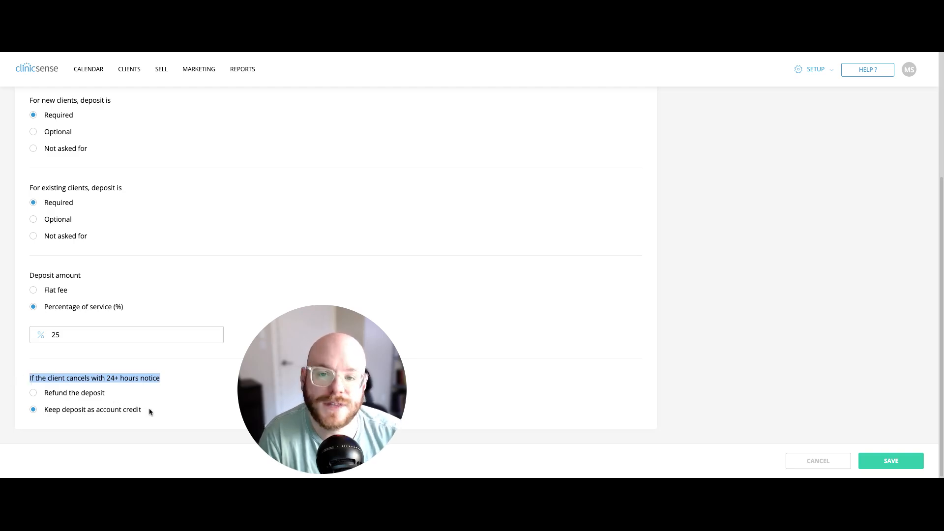
{"action": "double_click", "coordinate": [92, 409]}
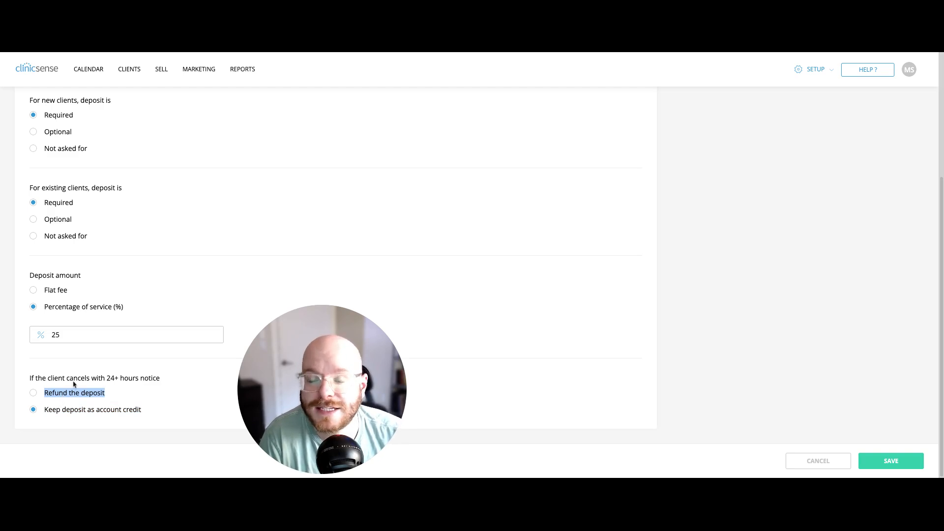
Scroll through No-Show Guard to review full-amount prepayment for new and existing clients.
{"action": "scroll", "scroll_direction": "up", "scroll_amount": 3}
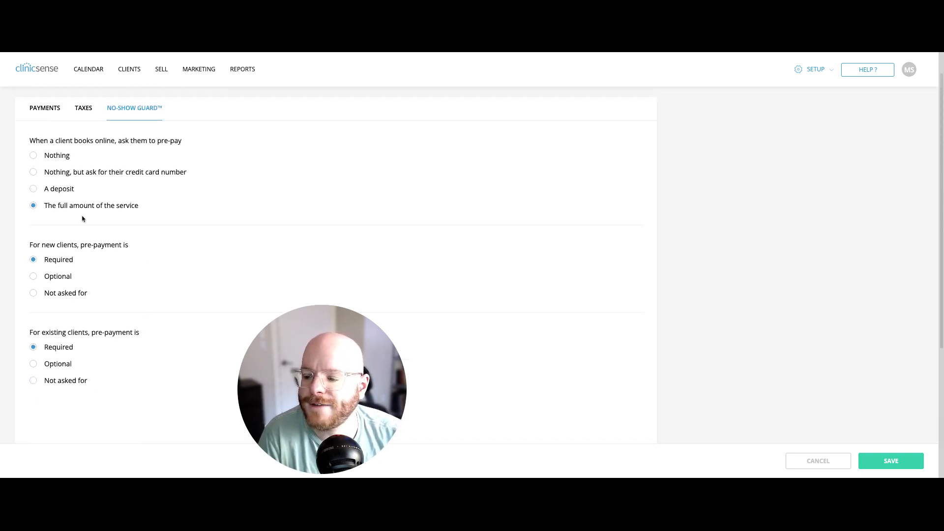
{"action": "scroll", "scroll_direction": "down", "scroll_amount": 3}
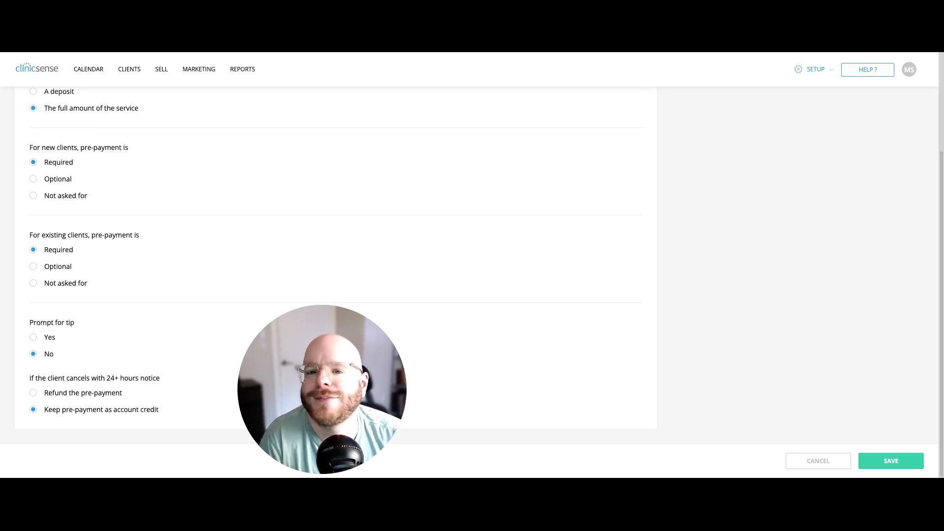
{"action": "mouse_move", "coordinate": [836, 59]}
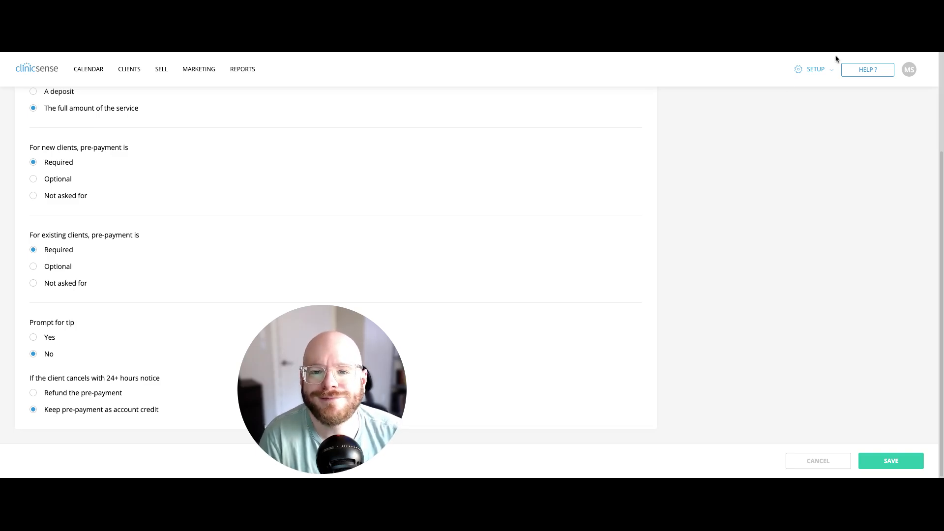